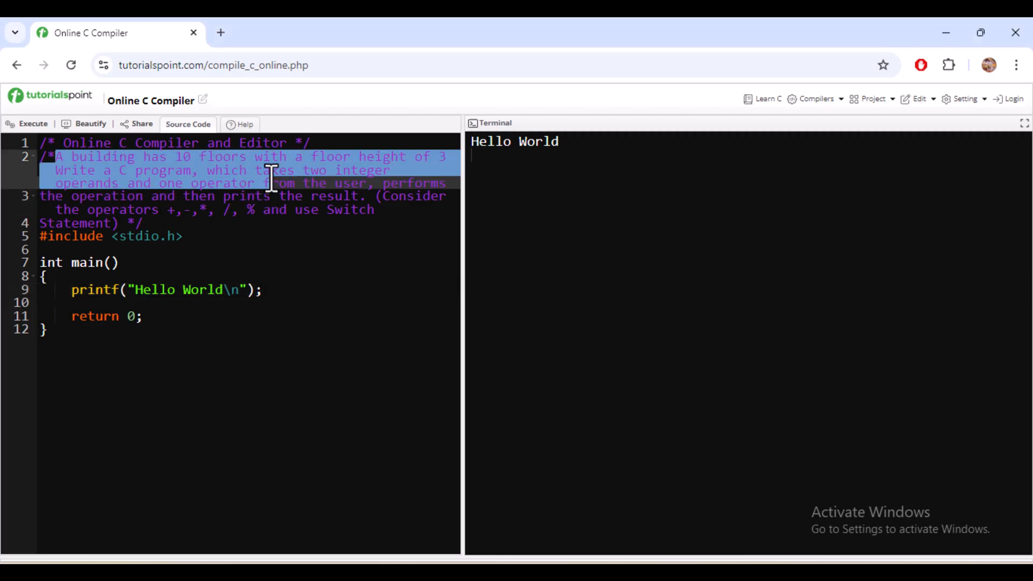
Step: Delete the 'A building has 10 floors...' sentence from the line 2 comment
{"action": "key", "text": "Delete"}
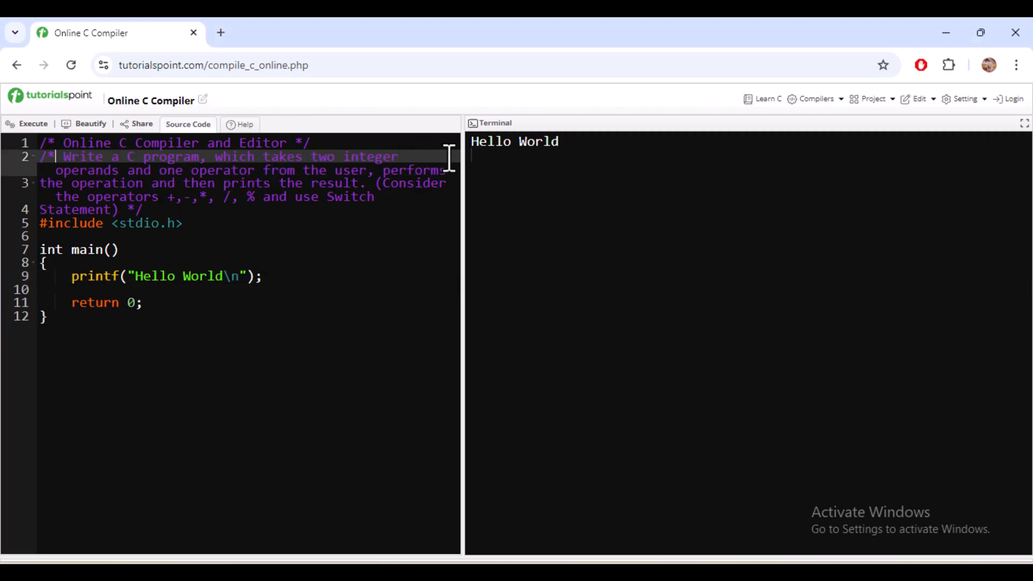
{"action": "left_click_drag", "start_coordinate": [64, 157], "coordinate": [64, 183]}
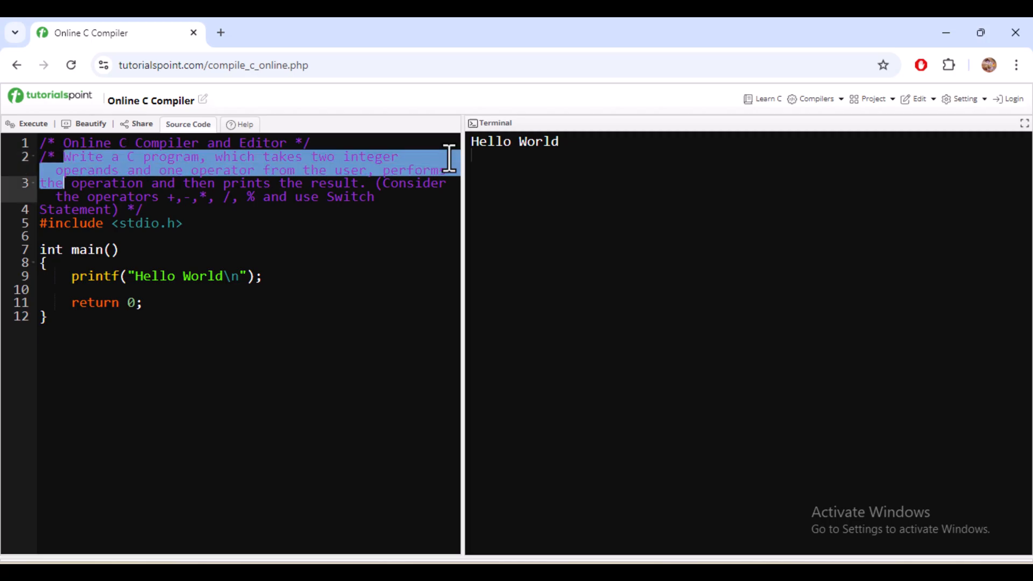
{"action": "left_click", "coordinate": [80, 276]}
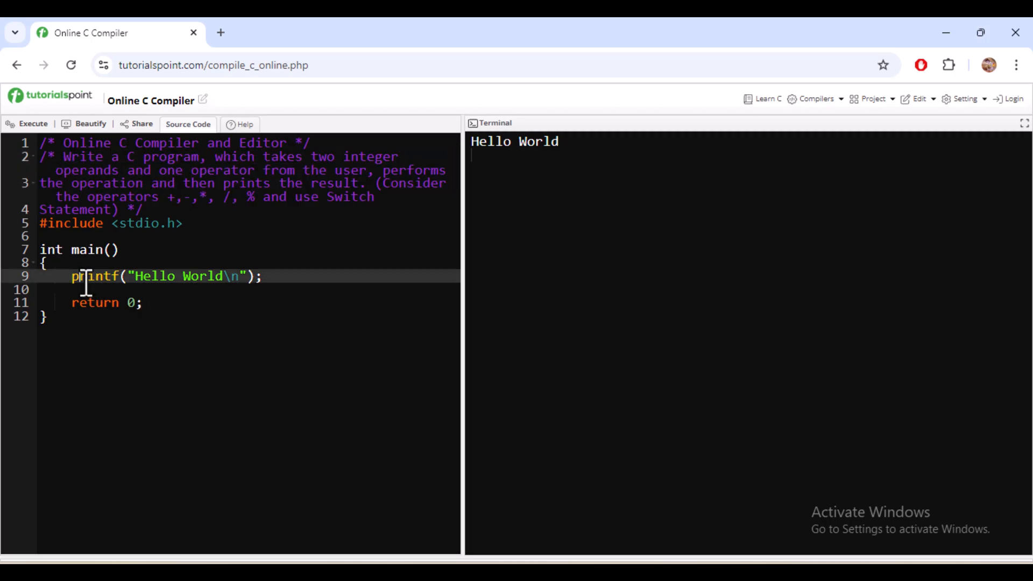
Step: Replace the Hello World line with declarations 'int a, b;' and 'double c;'
{"action": "type", "text": "int"}
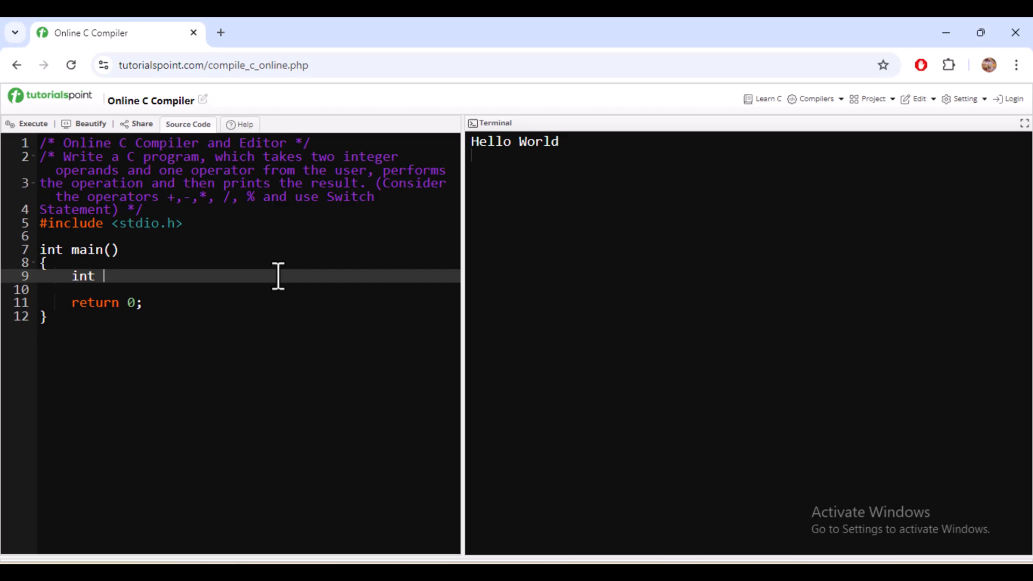
{"action": "type", "text": "a, b"}
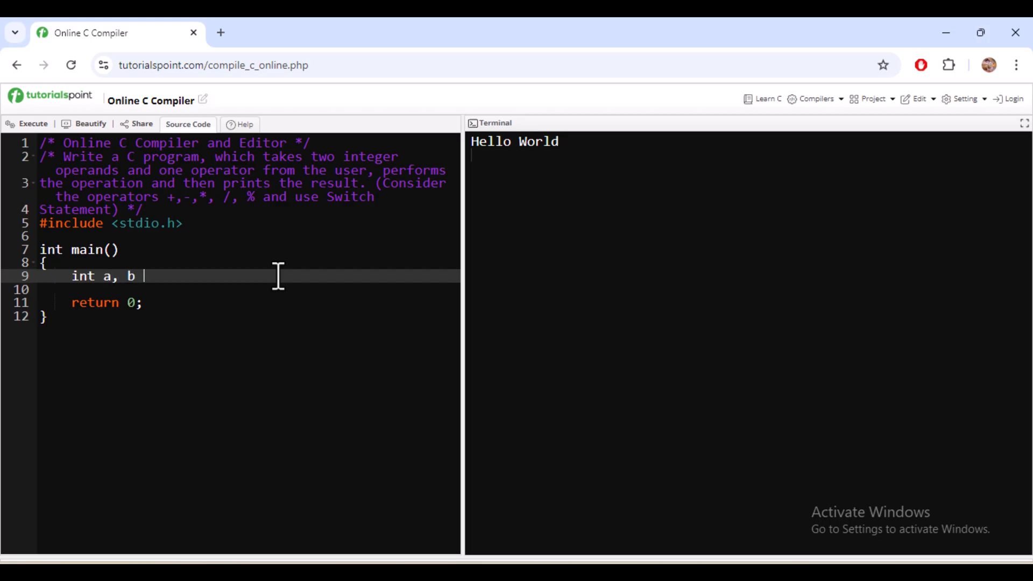
{"action": "type", "text": ";"}
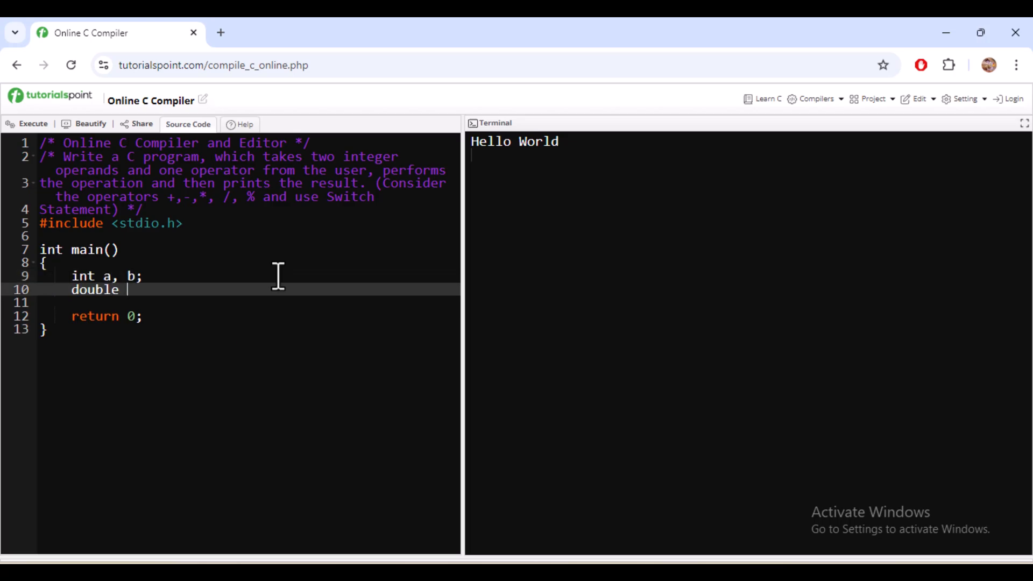
{"action": "type", "text": "c;"}
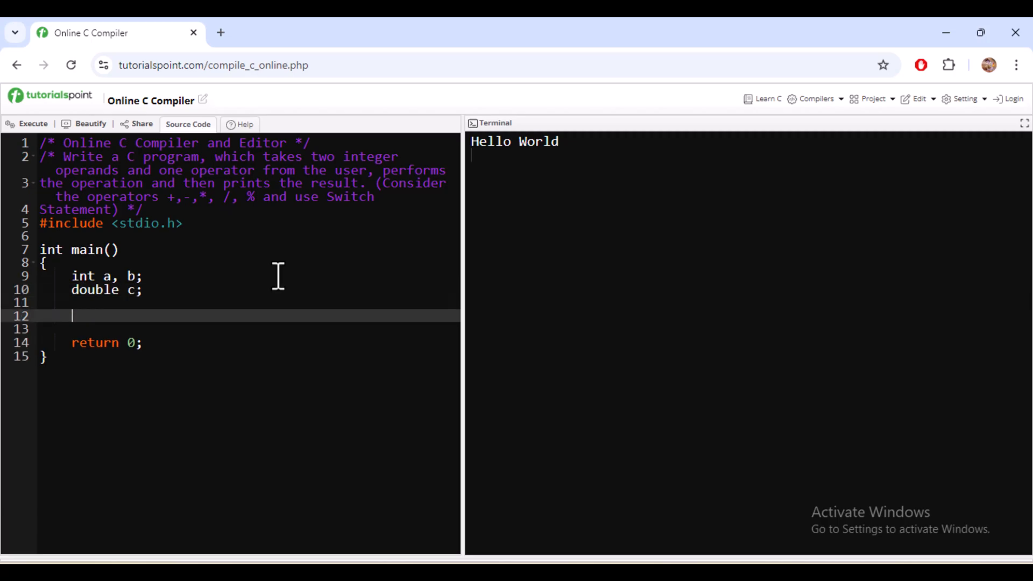
Step: Add printf/scanf pairs prompting for and reading the values of a and b
{"action": "type", "text": "printf(\"Ennte\")"}
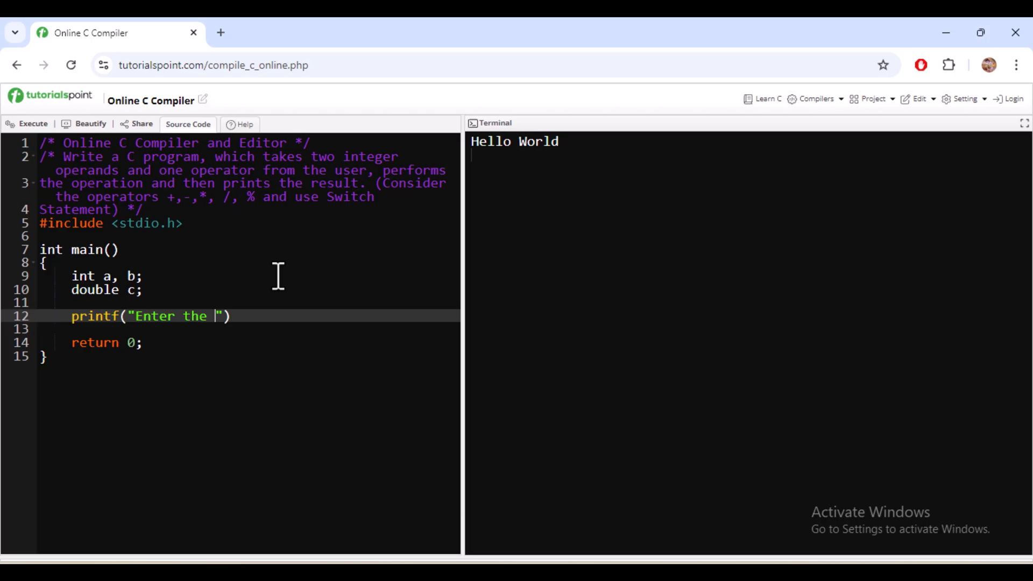
{"action": "type", "text": "value of a :-"}
{"action": "left_click", "coordinate": [249, 329]}
{"action": "type", "text": "scanf("}
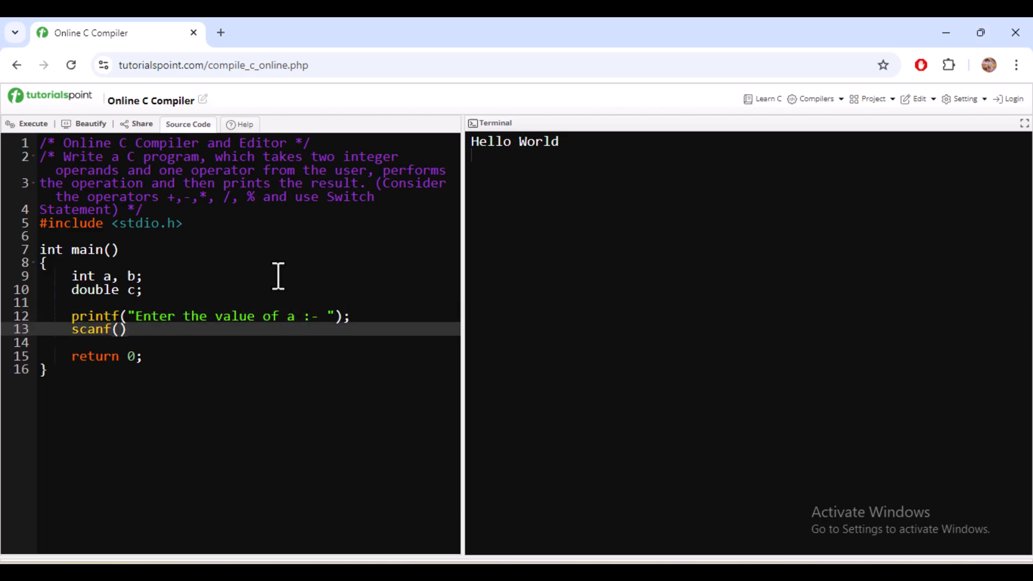
{"action": "type", "text": "\"%d\", &a"}
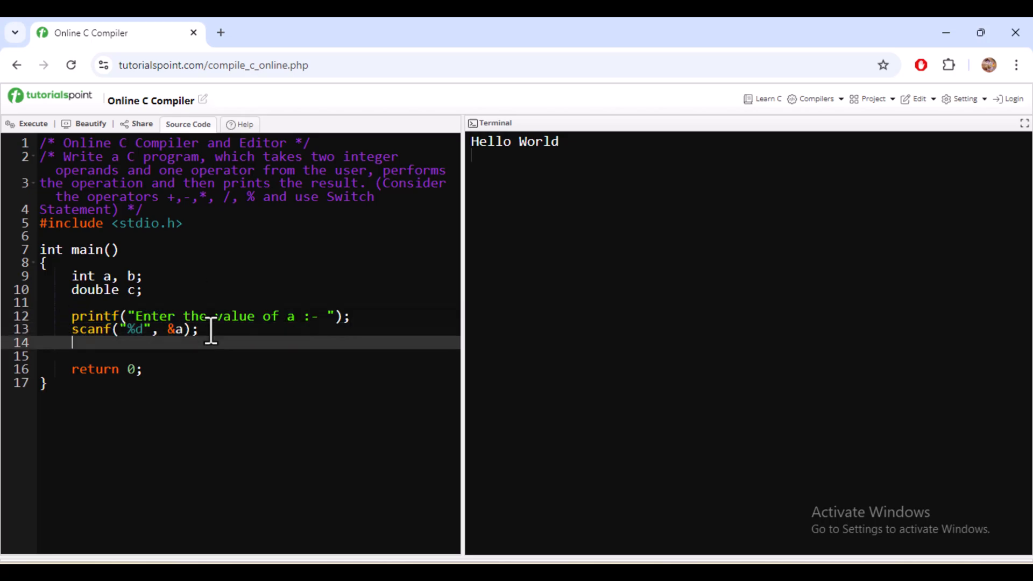
{"action": "type", "text": "printf(\"Enter the value of b :- \");"}
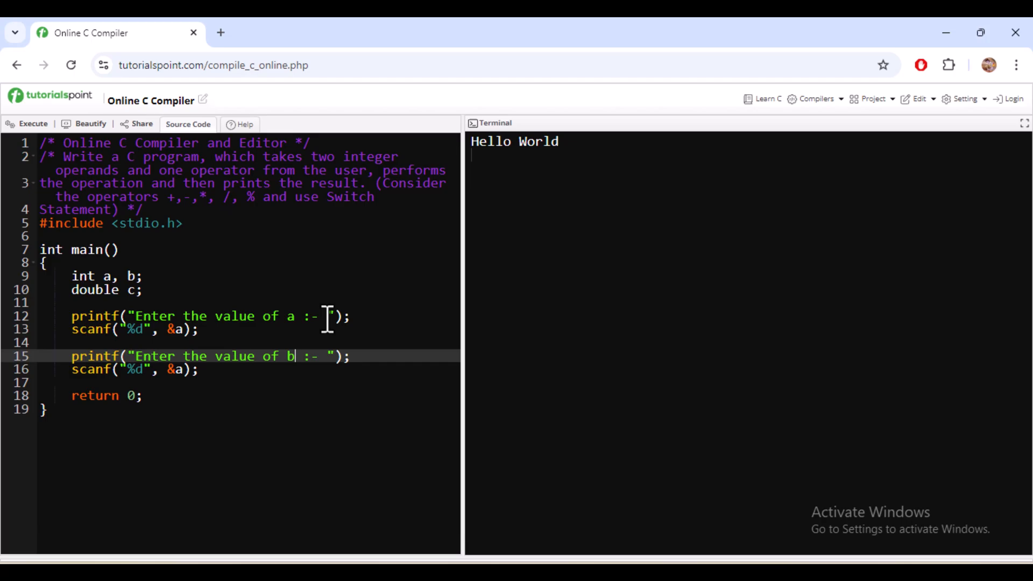
{"action": "type", "text": "b"}
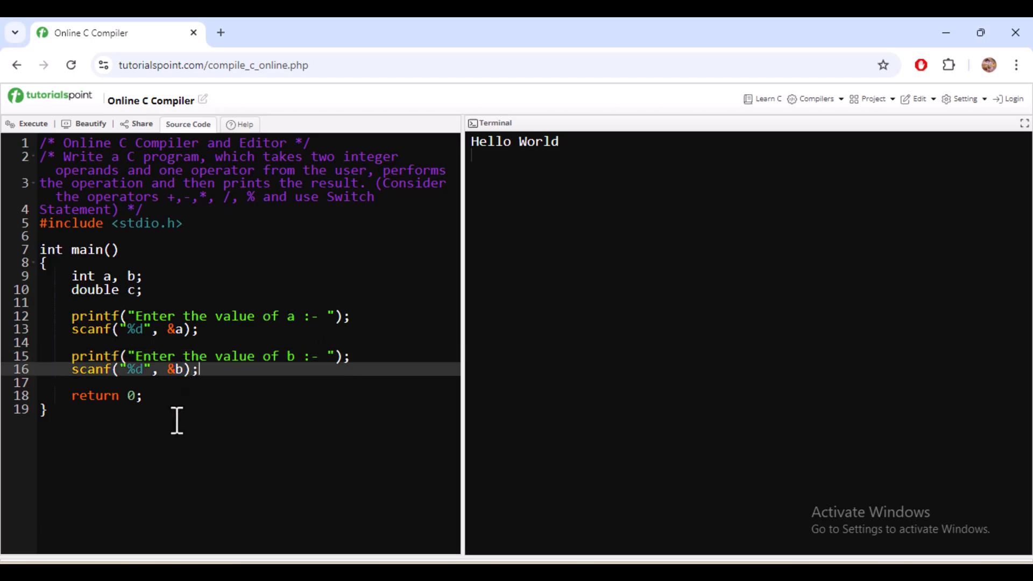
Step: Declare the operator variable 'char o;'
{"action": "type", "text": "cha"}
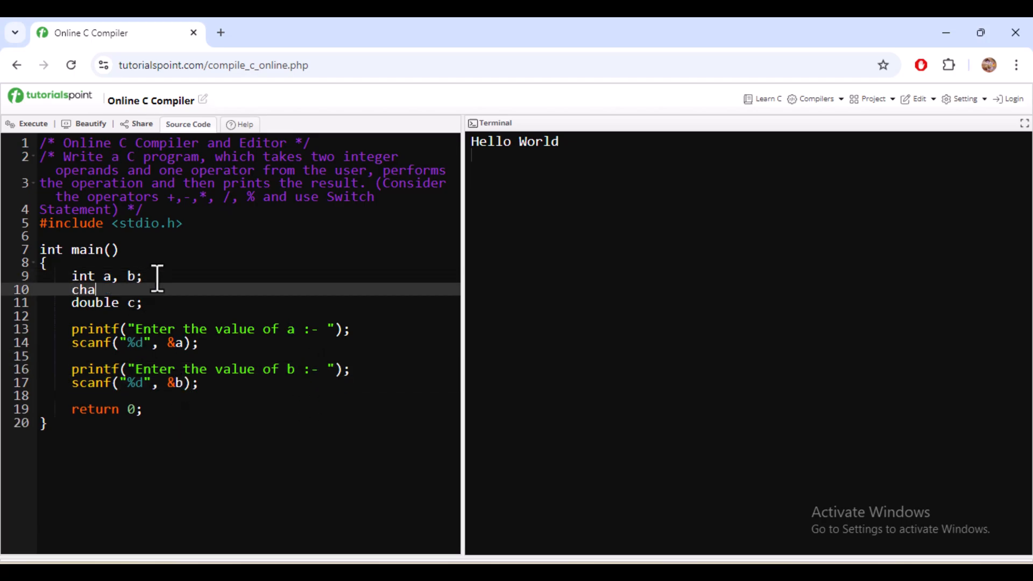
{"action": "type", "text": "r c"}
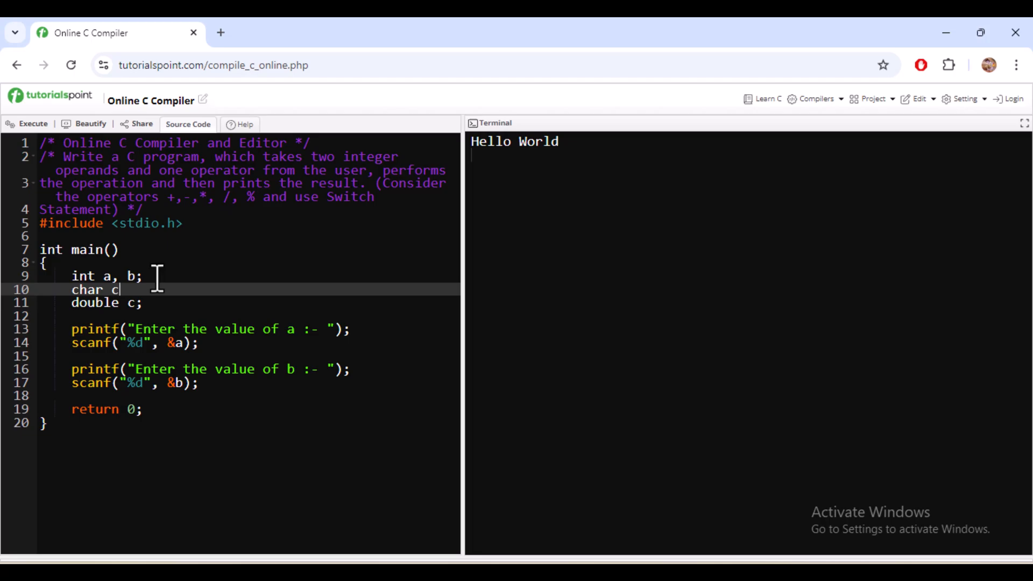
{"action": "type", "text": "o;"}
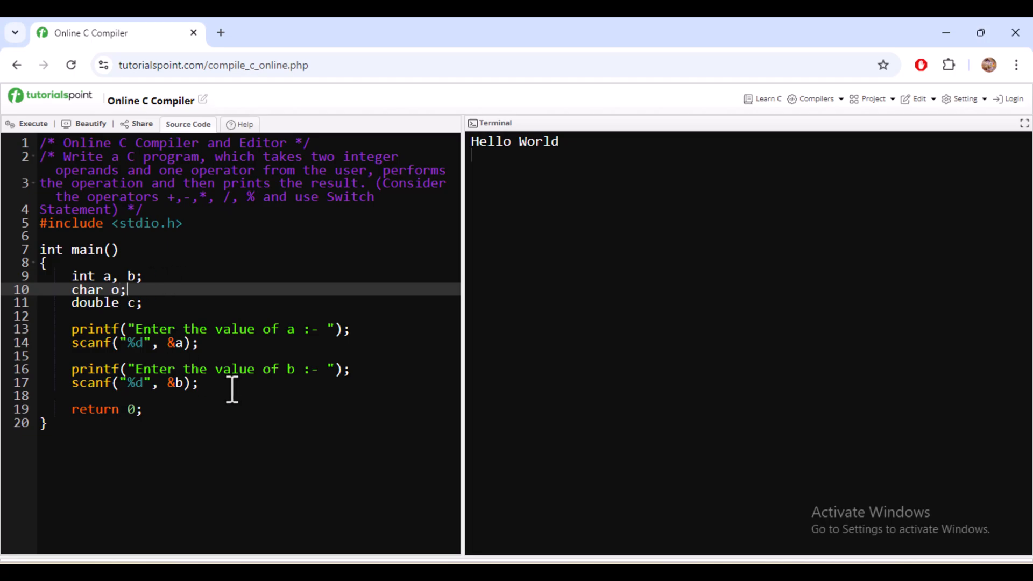
Step: Add the prompt 'Enter the operators (+,-,*, /, %)' and read it into o with "%c"
{"action": "left_click", "coordinate": [201, 383]}
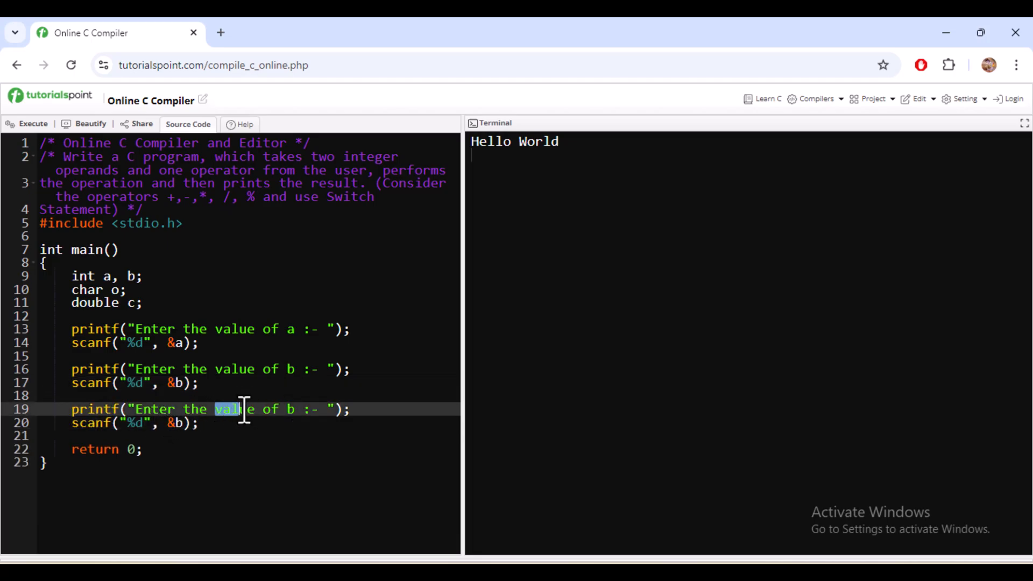
{"action": "left_click", "coordinate": [112, 196]}
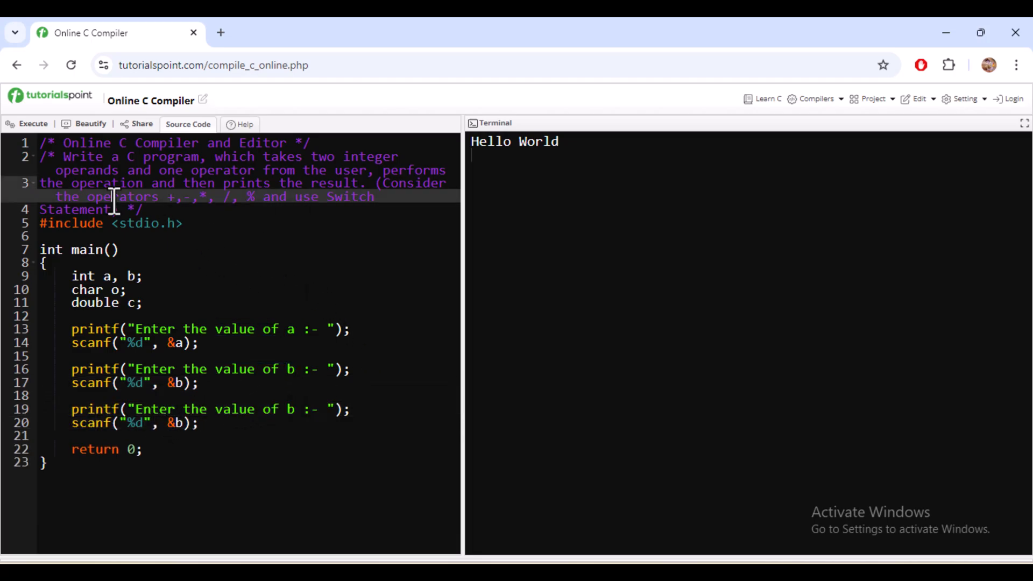
{"action": "type", "text": "operators"}
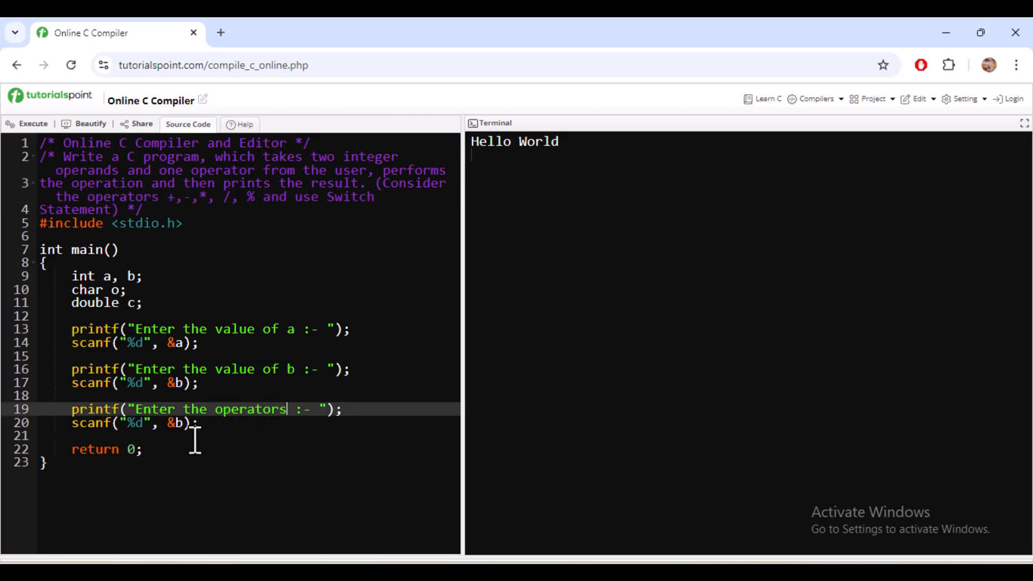
{"action": "mouse_move", "coordinate": [167, 198]}
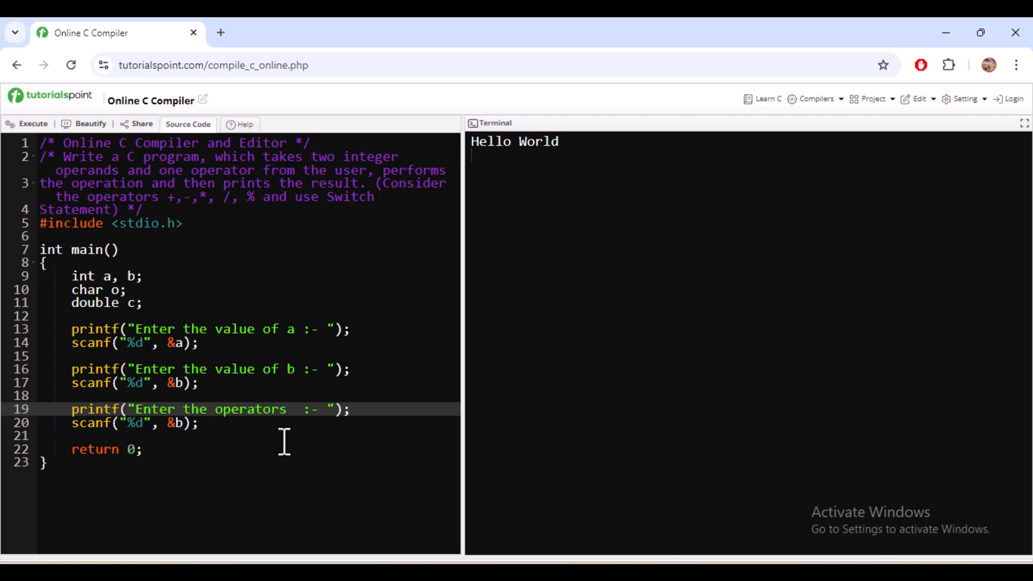
{"action": "type", "text": "(+,-,*, /, %)"}
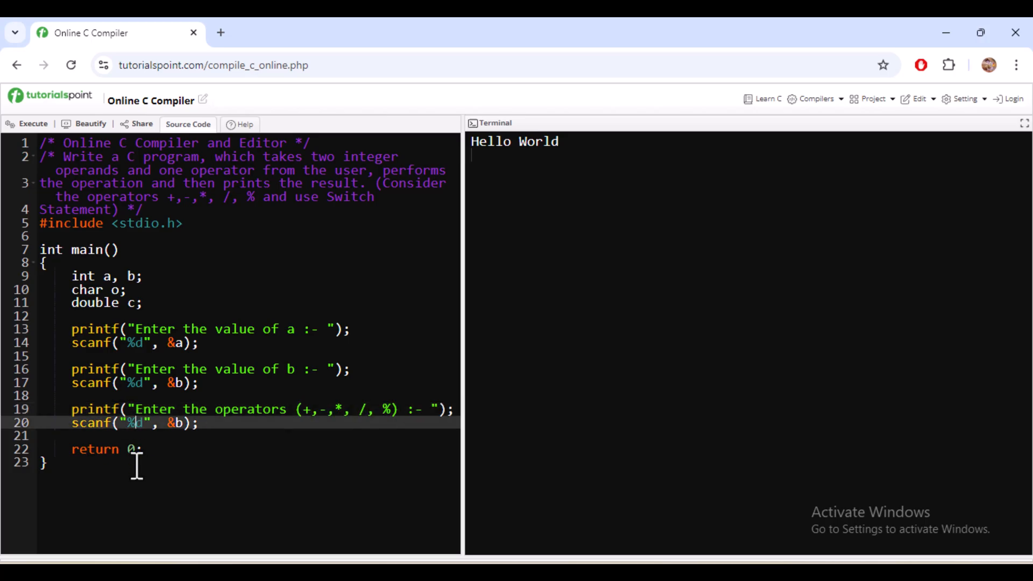
{"action": "type", "text": "%c\", &o"}
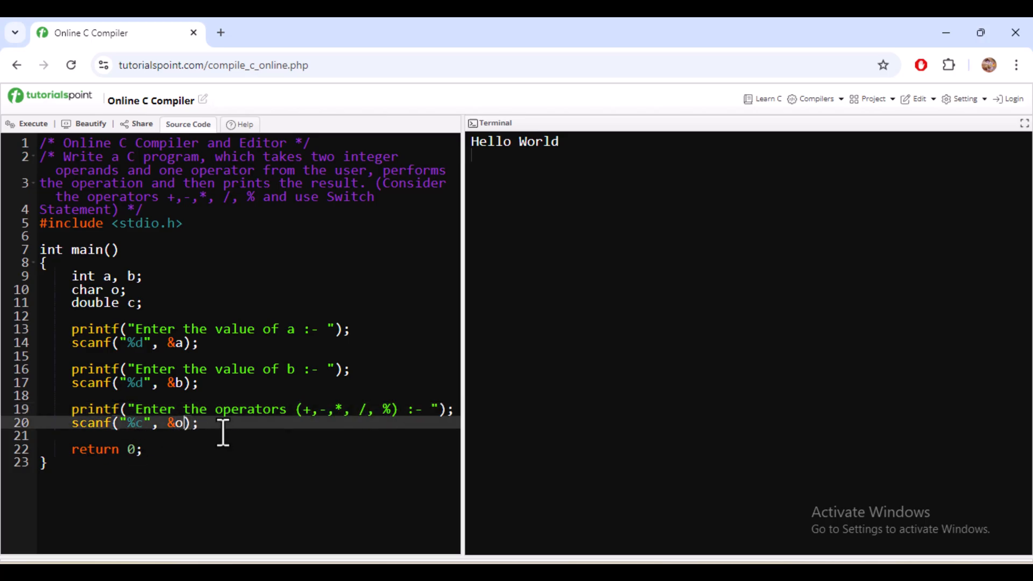
Step: Open switch(o) with a '+' case computing c = a+b
{"action": "type", "text": "s"}
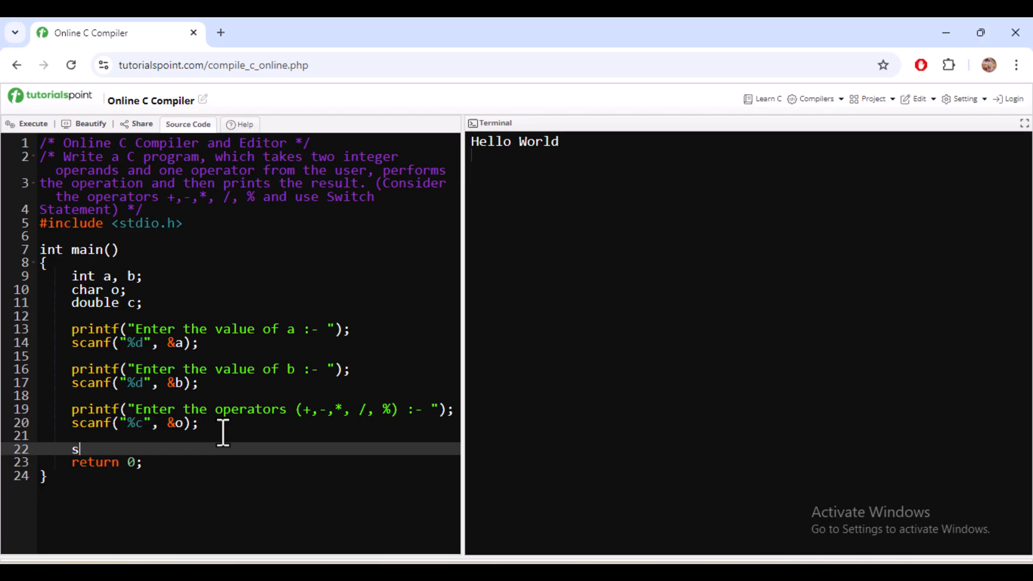
{"action": "type", "text": "switch()"}
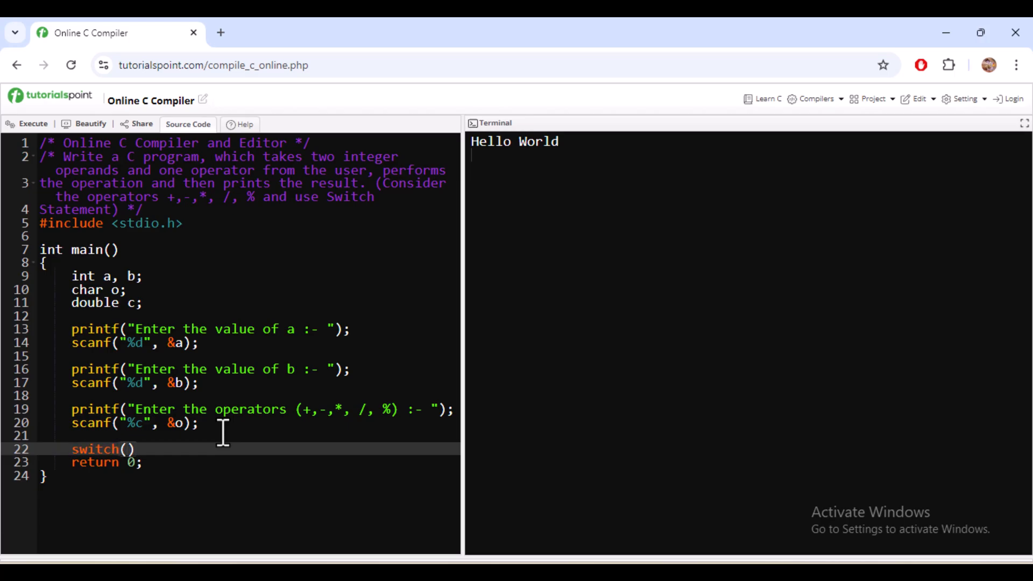
{"action": "type", "text": "o"}
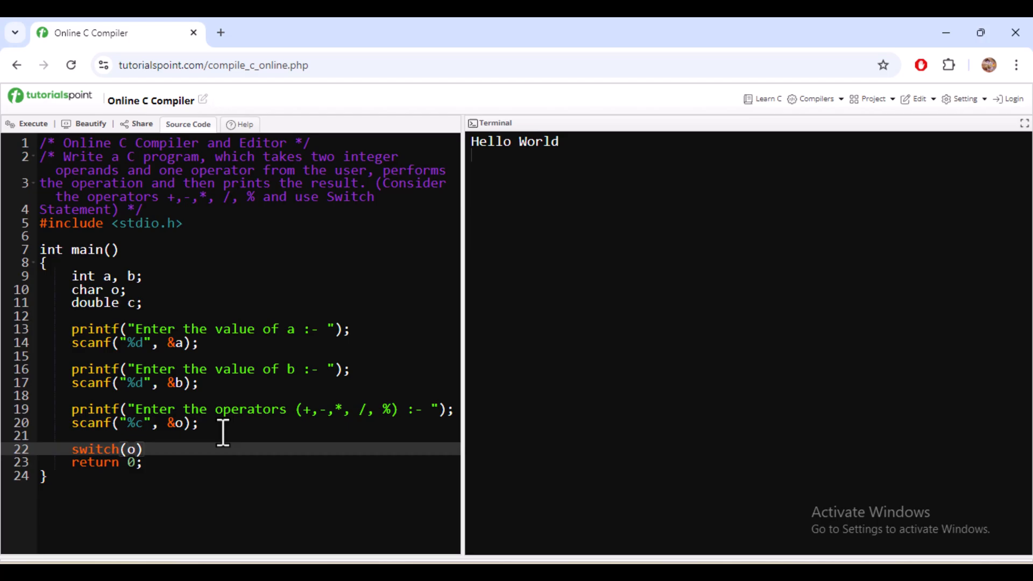
{"action": "type", "text": "{"}
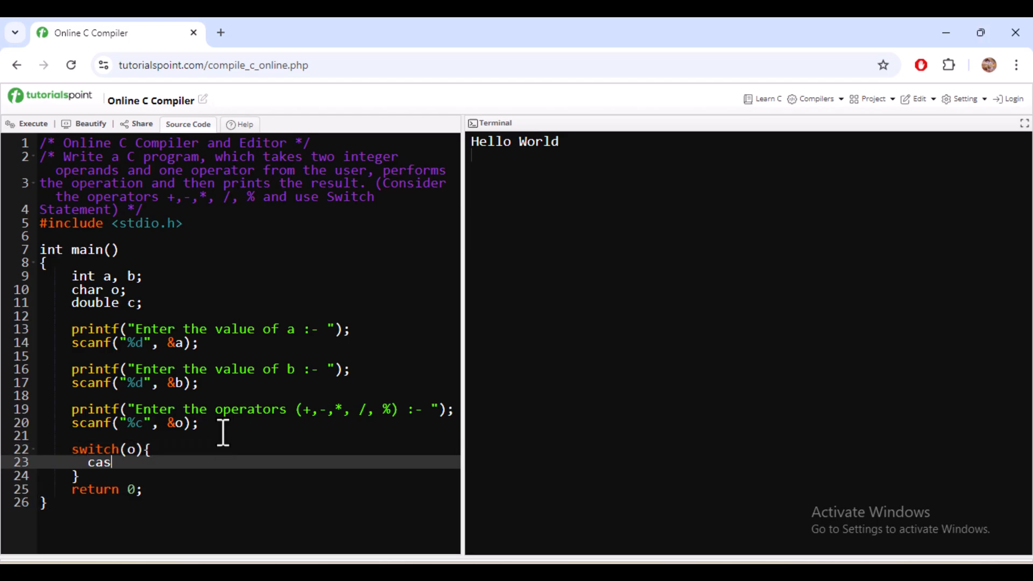
{"action": "type", "text": "e '+':"}
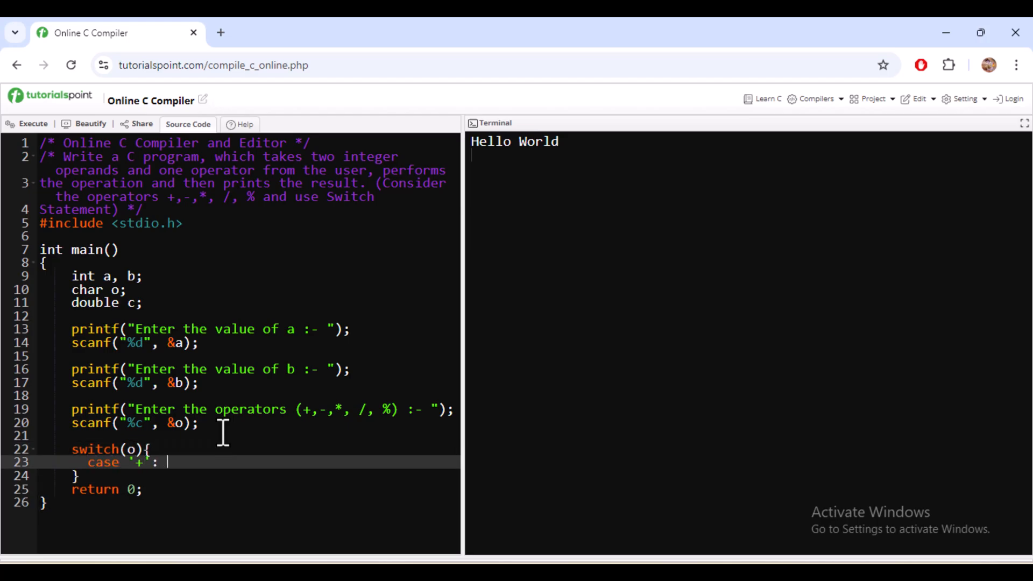
{"action": "key", "text": "Return"}
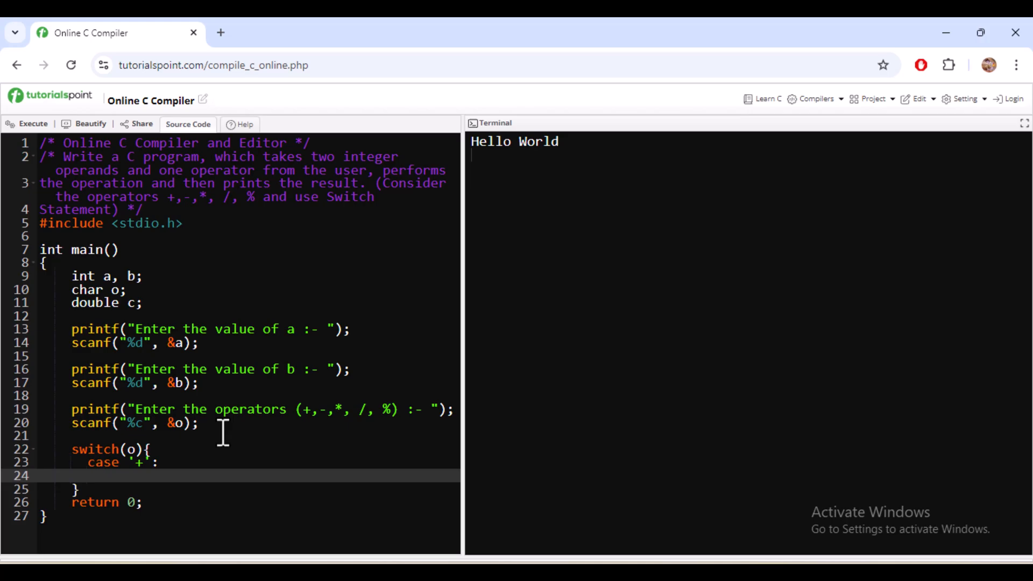
{"action": "type", "text": "c = a+b"}
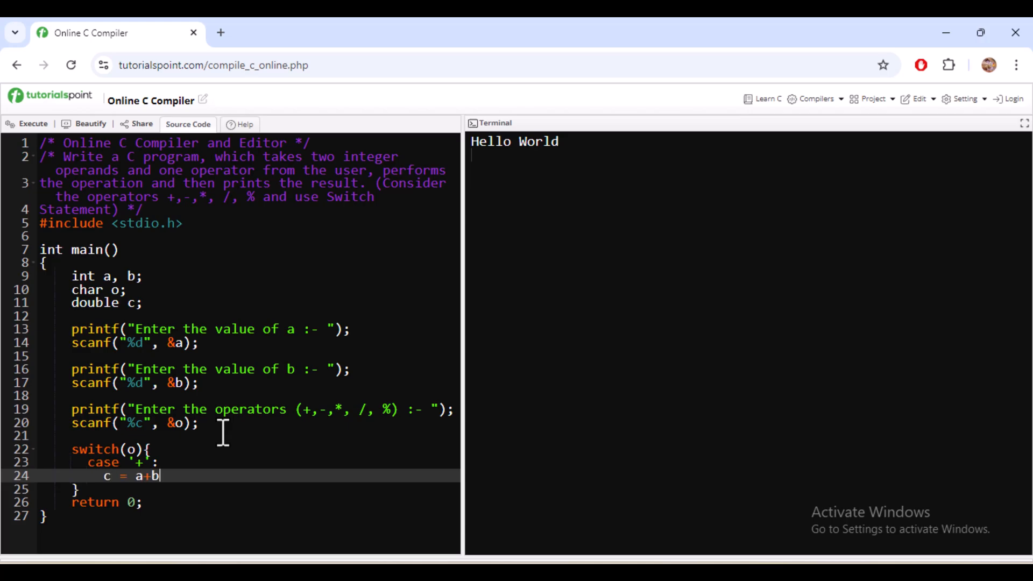
{"action": "type", "text": ";"}
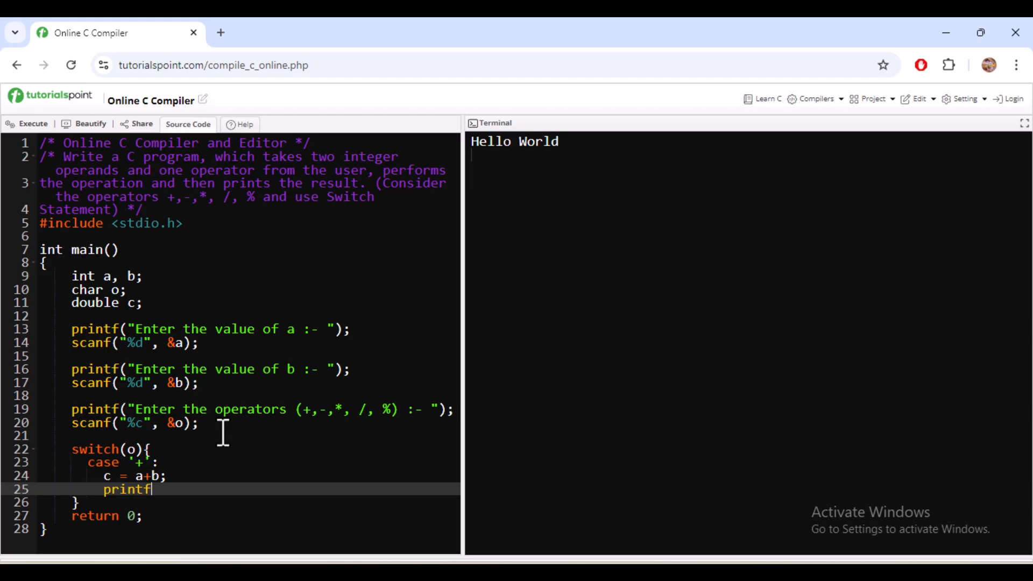
Step: Print the '+' result with "%d %c %d = %.2lf" using a, o, b, c, then break
{"action": "type", "text": "(\"\")"}
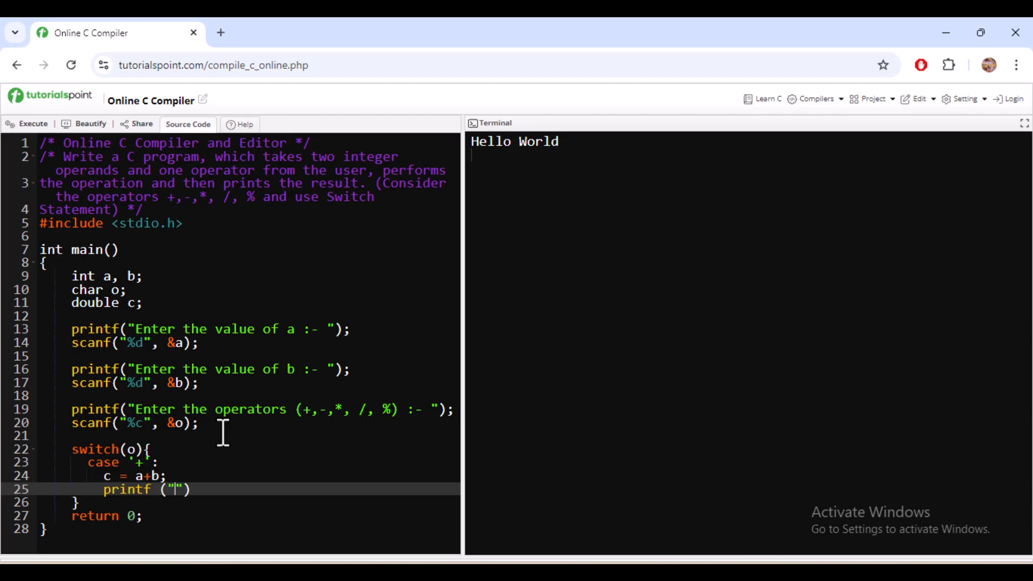
{"action": "type", "text": "%d %c"}
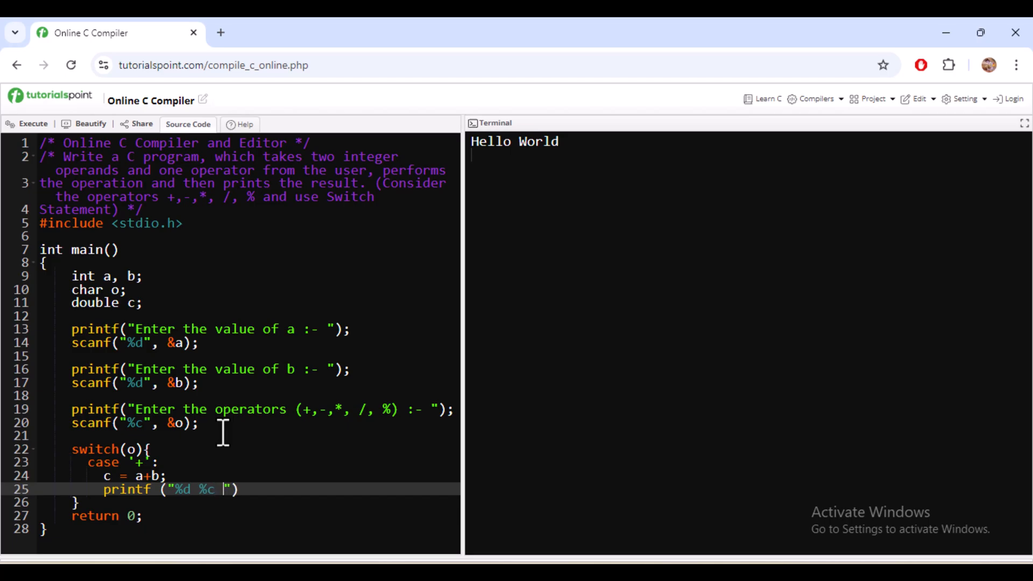
{"action": "type", "text": "%d ="}
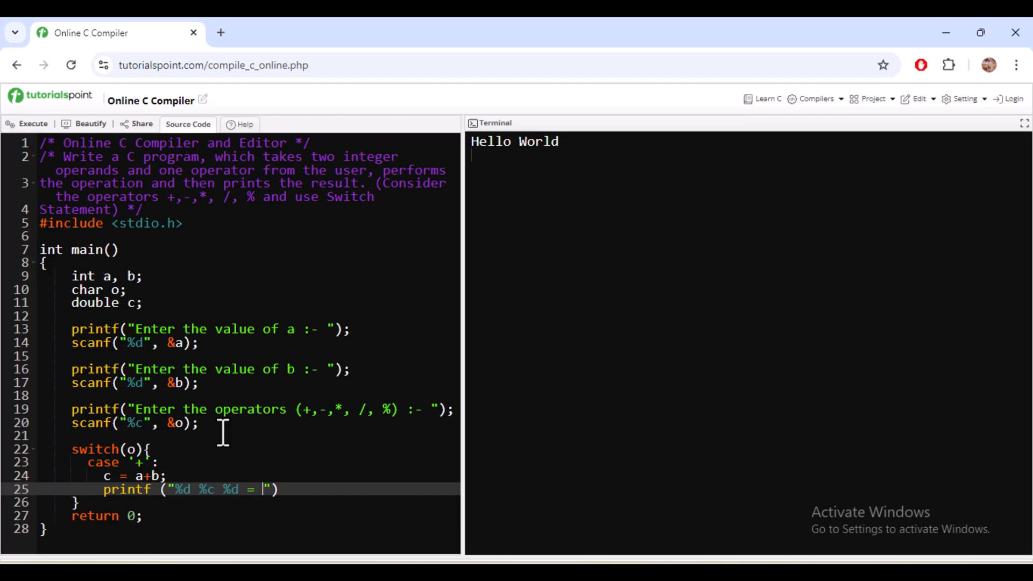
{"action": "type", "text": "%2."}
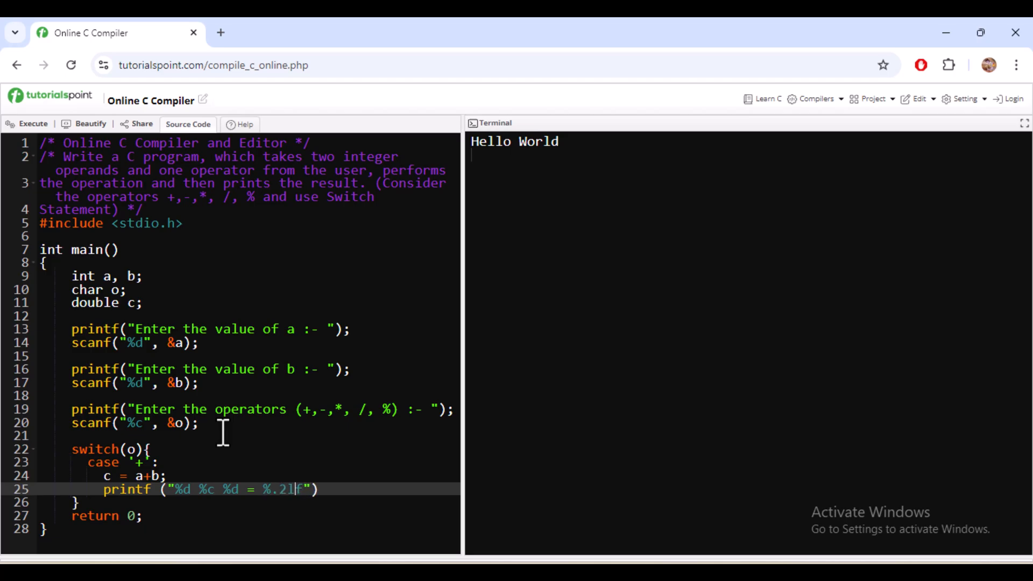
{"action": "type", "text": ","}
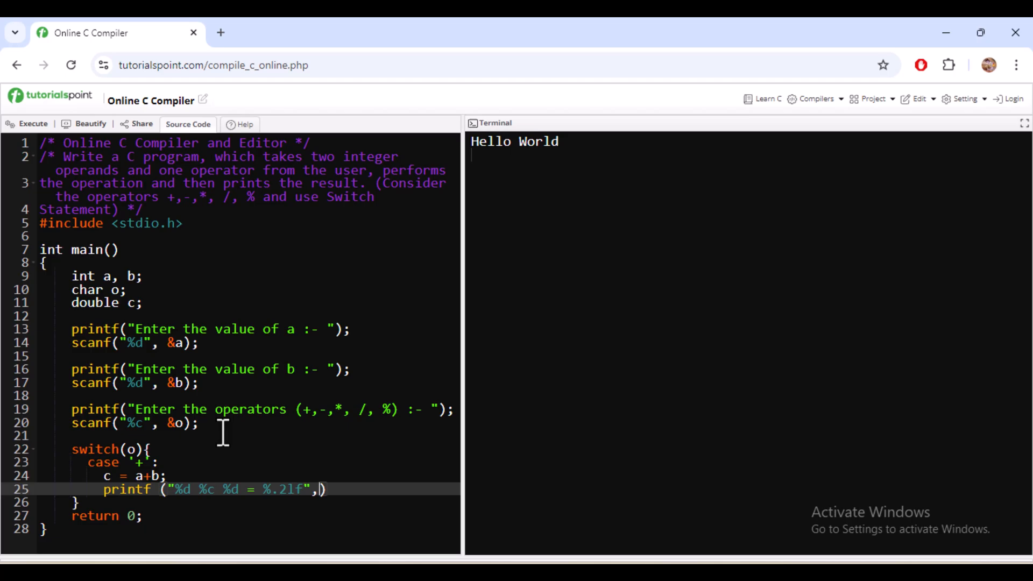
{"action": "type", "text": "a,"}
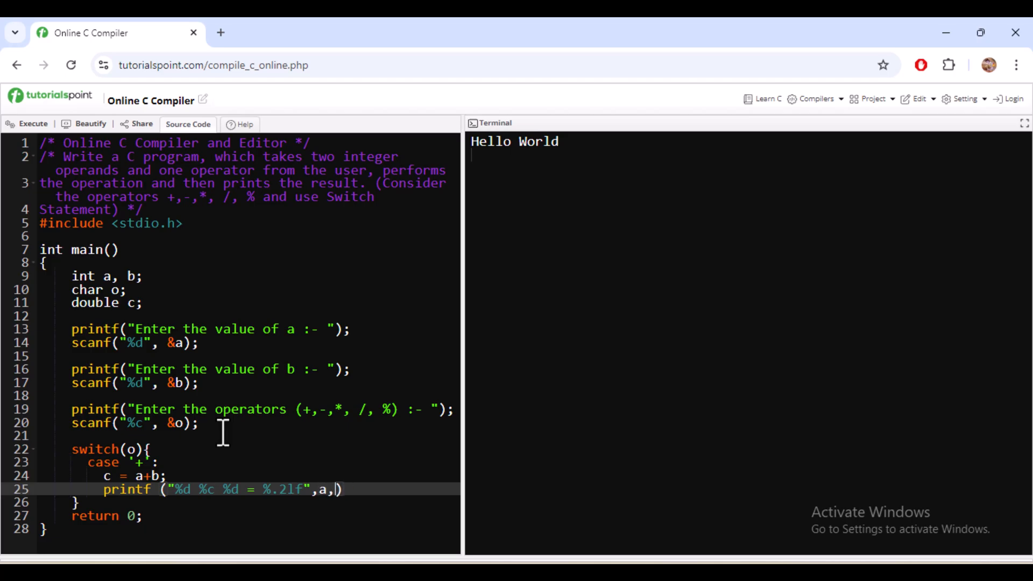
{"action": "type", "text": "o,b"}
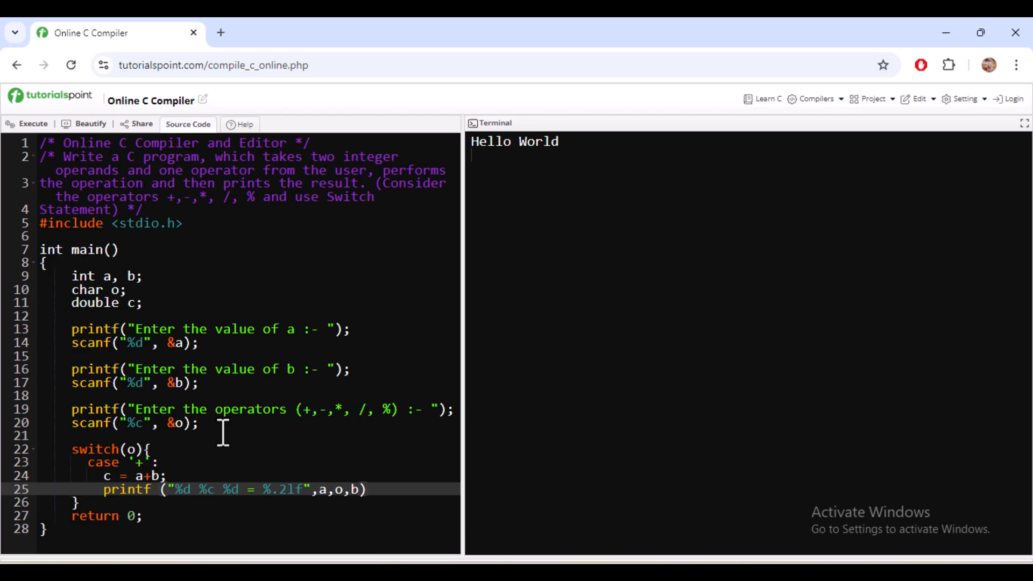
{"action": "type", "text": ",c"}
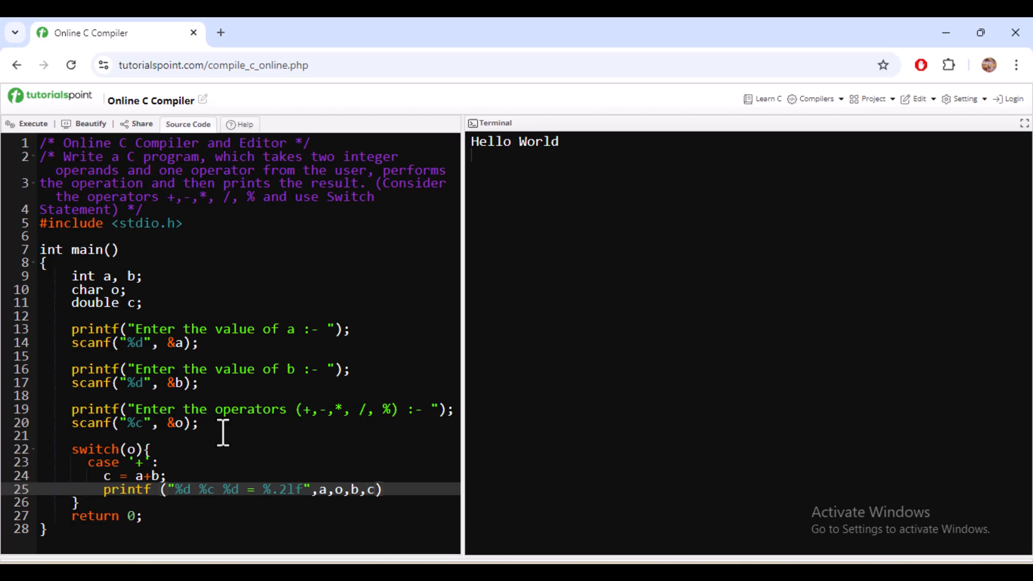
{"action": "type", "text": "break"}
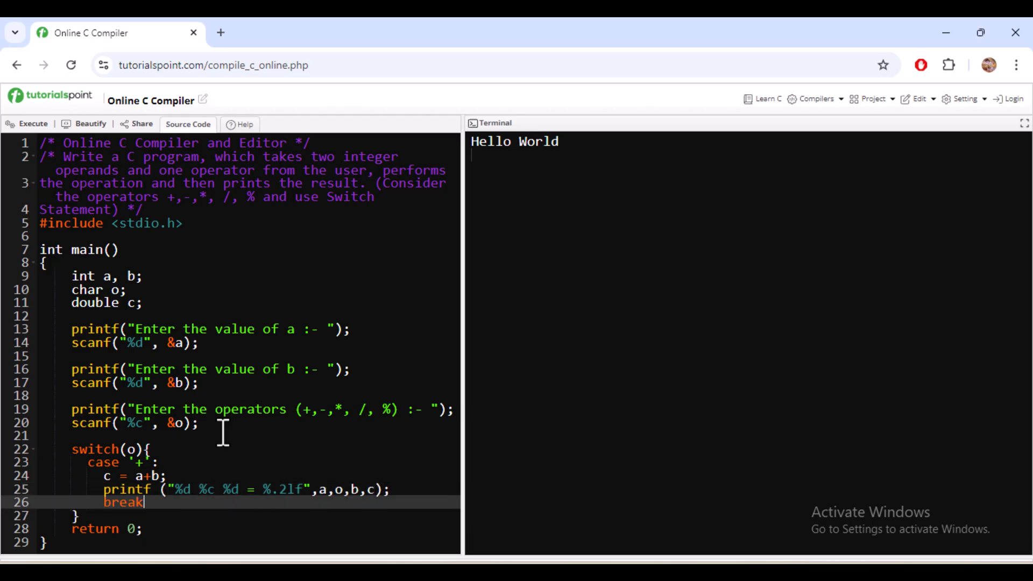
{"action": "type", "text": ";"}
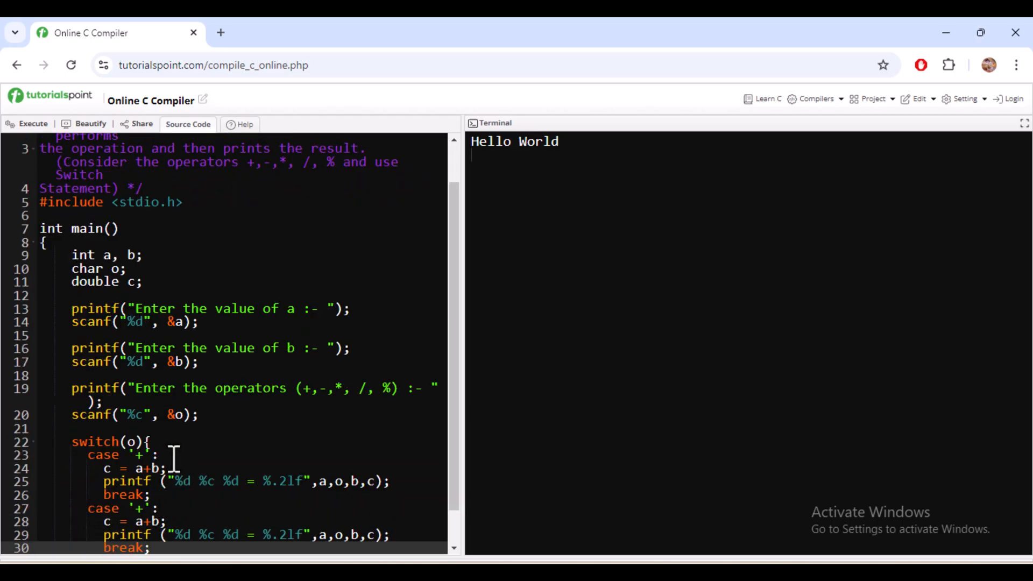
Step: Duplicate the '+' case into '-', '*', '/' and '%' cases and begin the default label
{"action": "scroll", "scroll_direction": "down", "scroll_amount": 3}
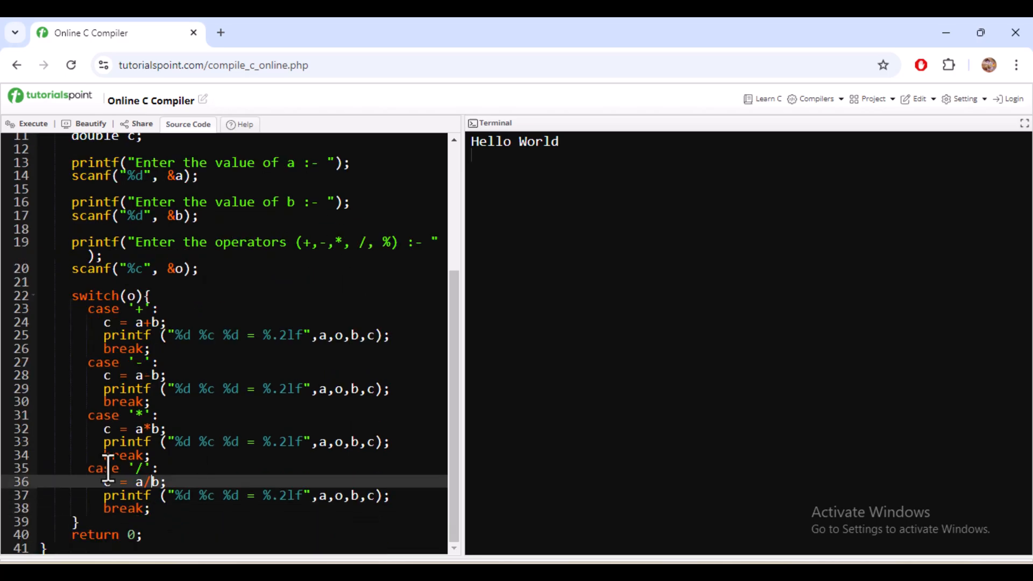
{"action": "scroll", "scroll_direction": "down", "scroll_amount": 3}
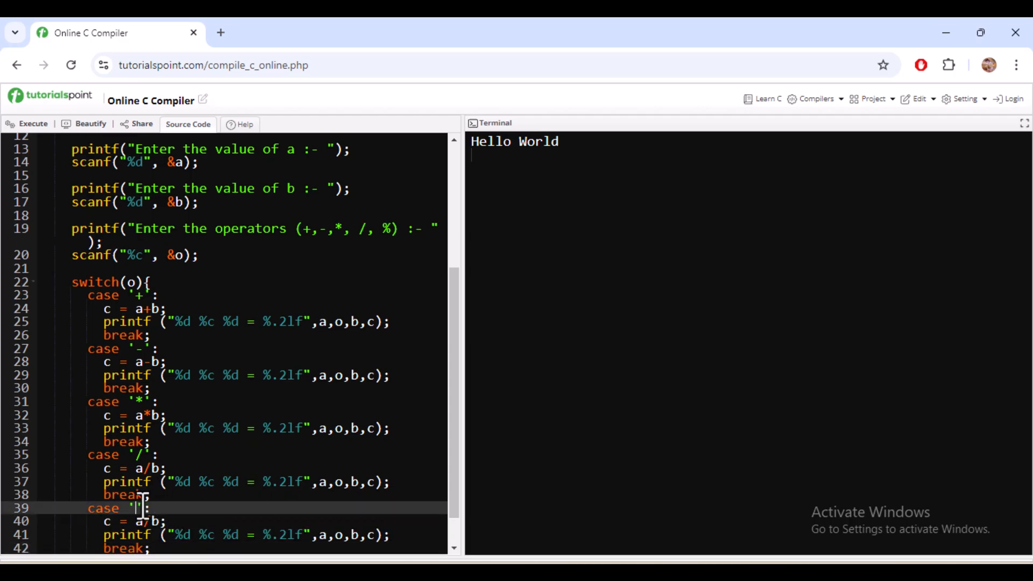
{"action": "type", "text": "%"}
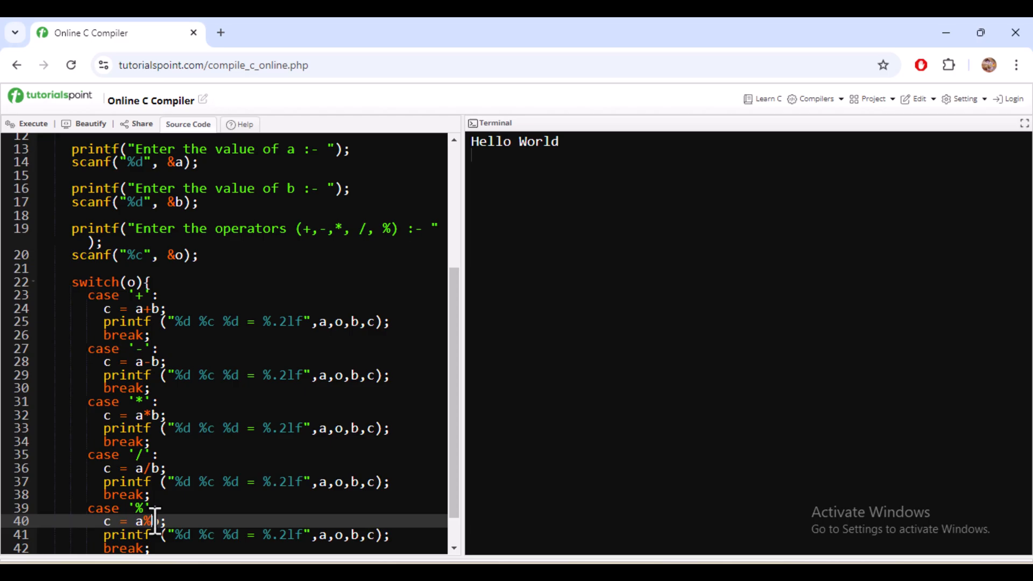
{"action": "type", "text": "defalu"}
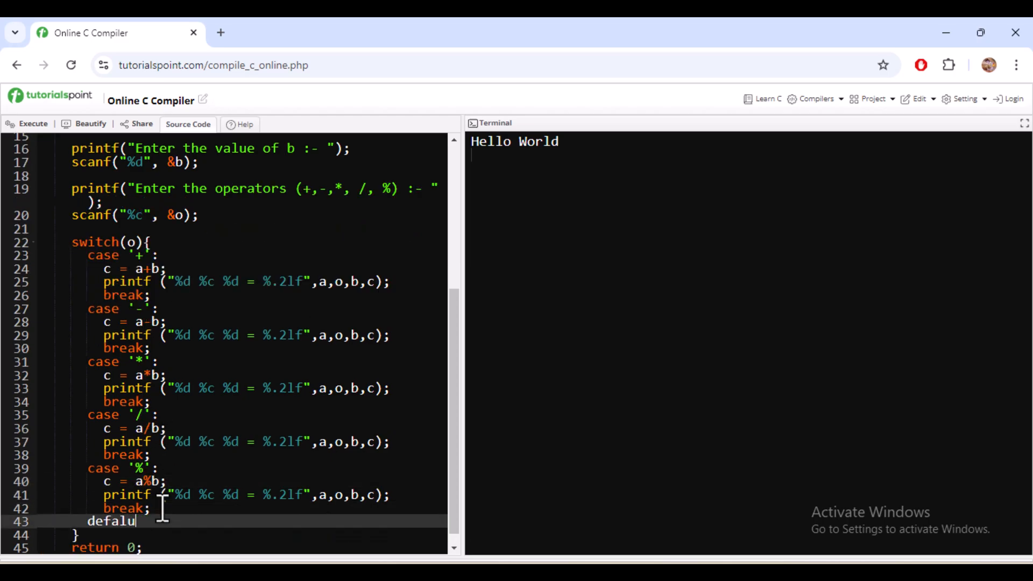
Step: Fix 'defalu' to 'default:' and print "The operator enter is not valid" there
{"action": "key", "text": "BackSpace"}
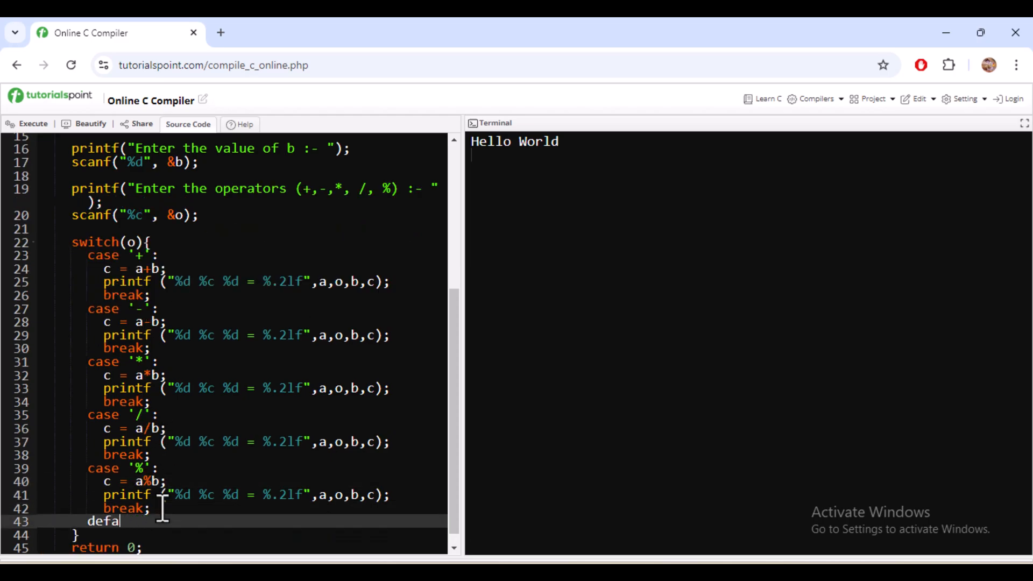
{"action": "type", "text": "ult:"}
{"action": "type", "text": "printf(\""}
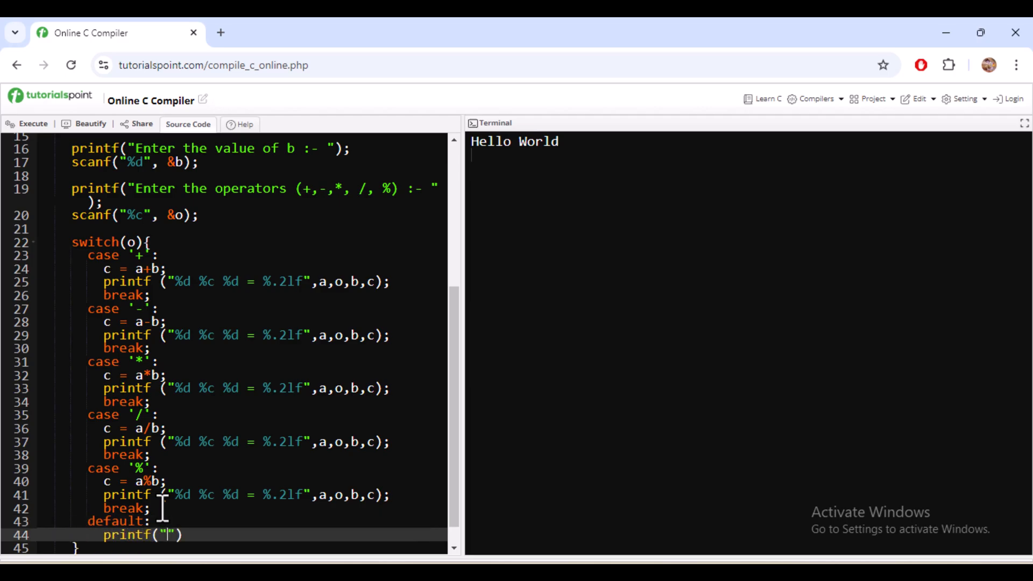
{"action": "type", "text": "The perator"}
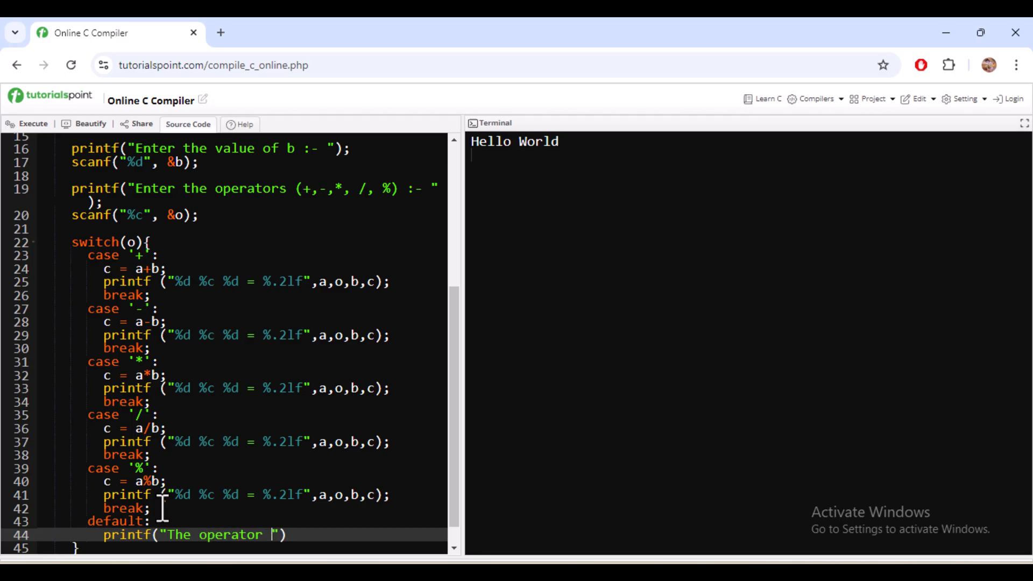
{"action": "type", "text": "enter is not va"}
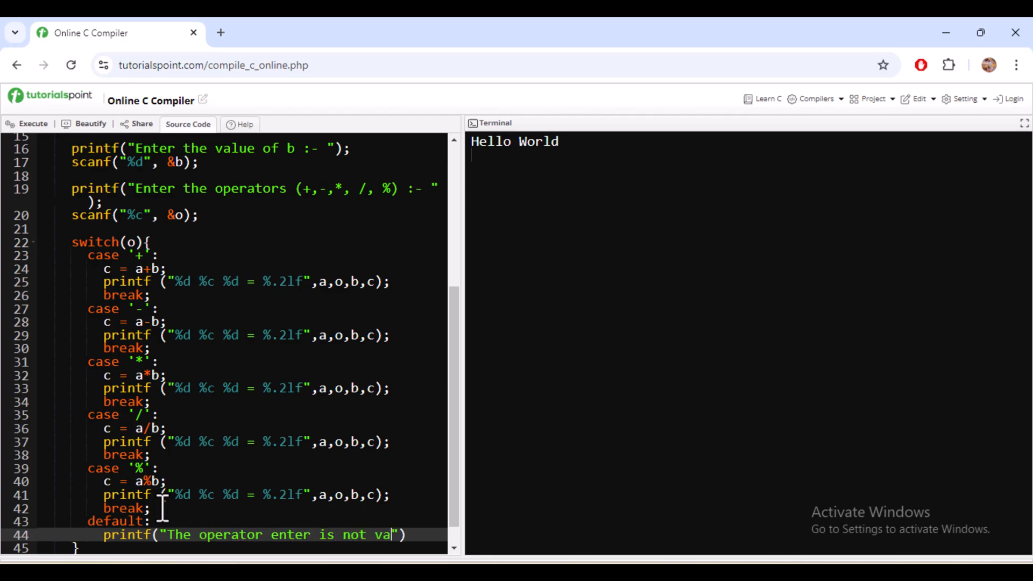
{"action": "type", "text": "lid\");"}
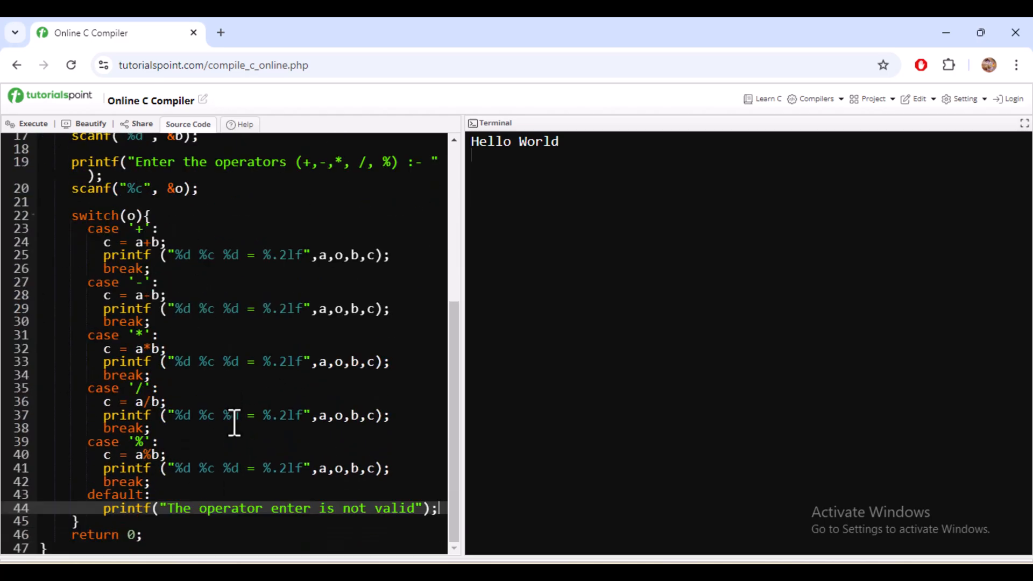
{"action": "scroll", "scroll_direction": "up", "scroll_amount": 3}
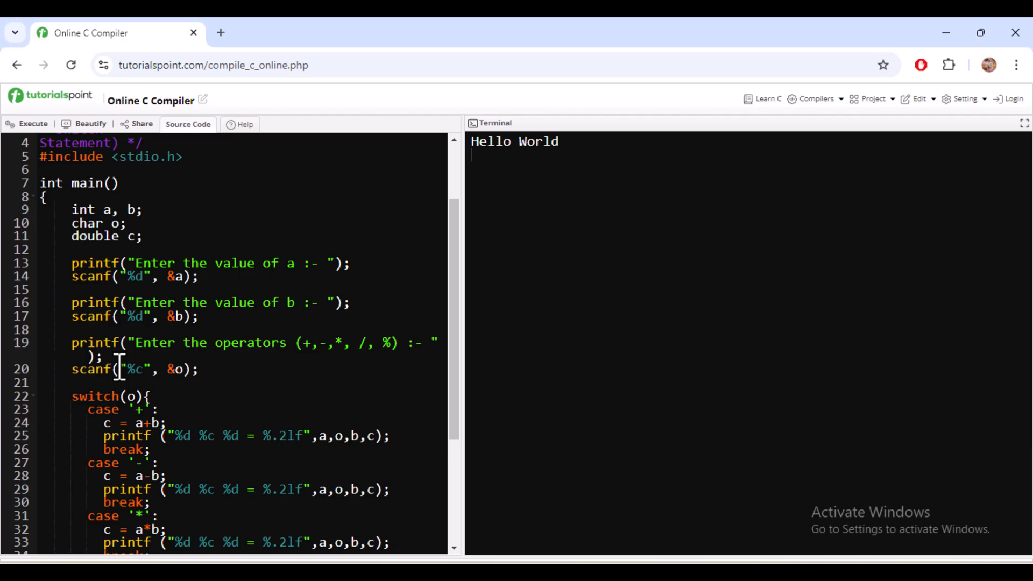
Step: Run with inputs 3 and 2, get the not-valid message, and switch the operator scanf to " %c"
{"action": "scroll", "scroll_direction": "down", "scroll_amount": 3}
{"action": "type", "text": "3"}
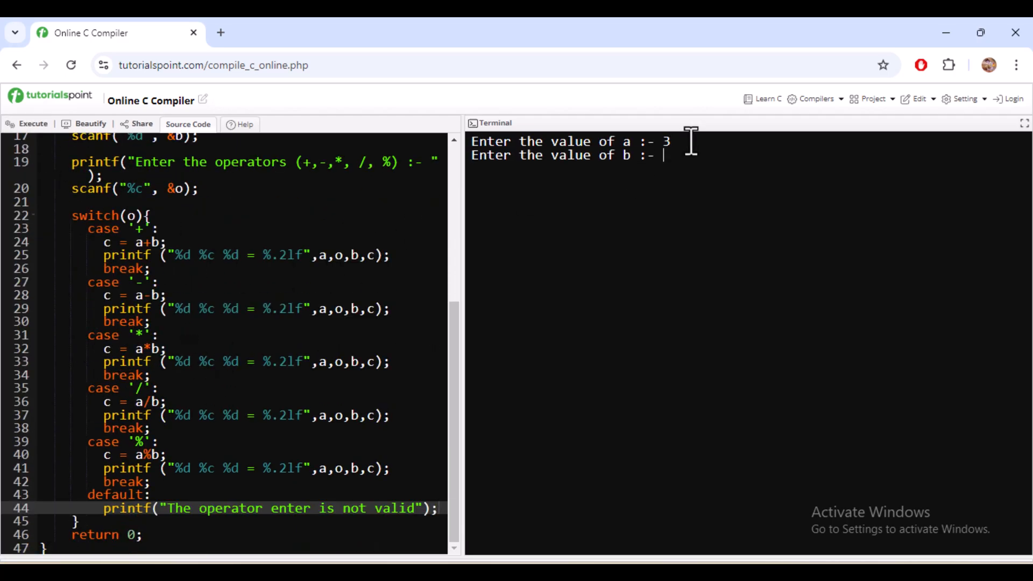
{"action": "type", "text": "2"}
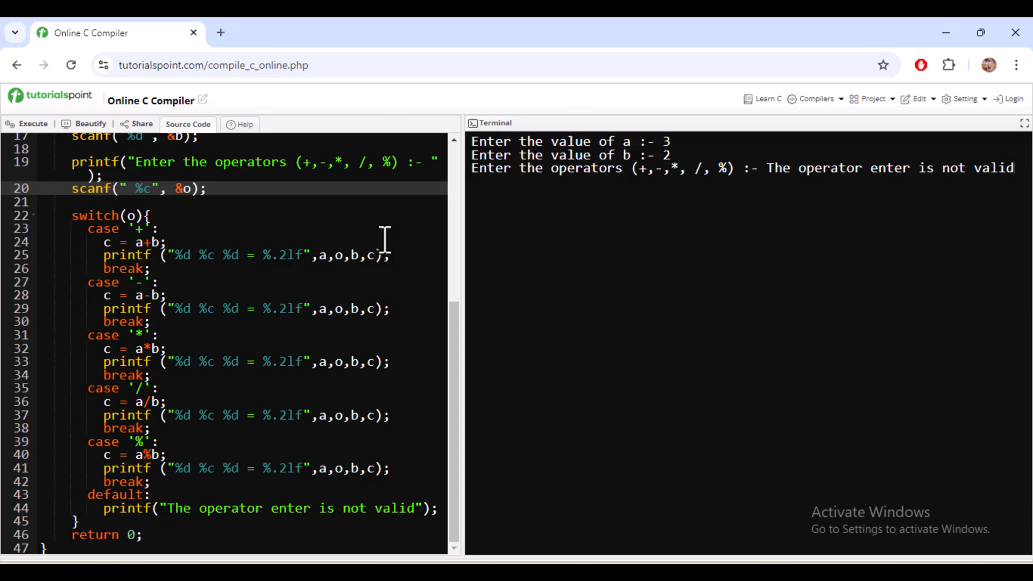
Step: Rerun the calculator entering 3, 2 and +, producing 3 + 2 = 5.00
{"action": "left_click", "coordinate": [32, 123]}
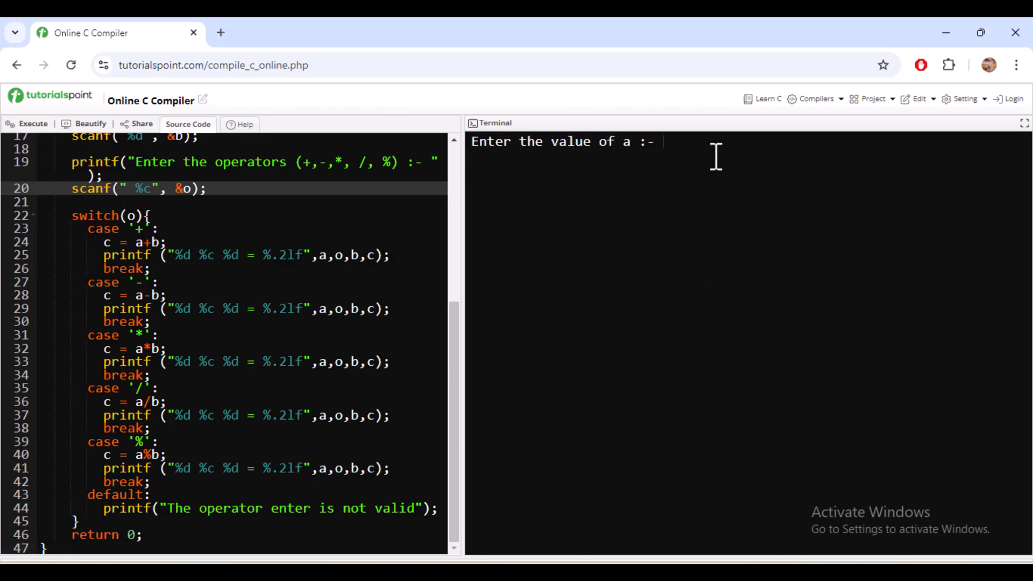
{"action": "type", "text": "2"}
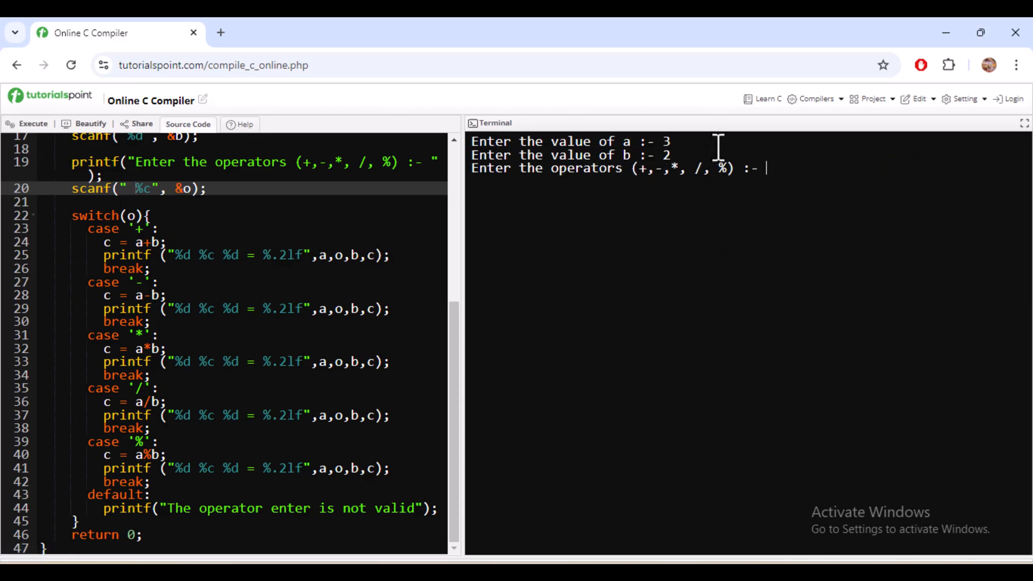
{"action": "type", "text": "+"}
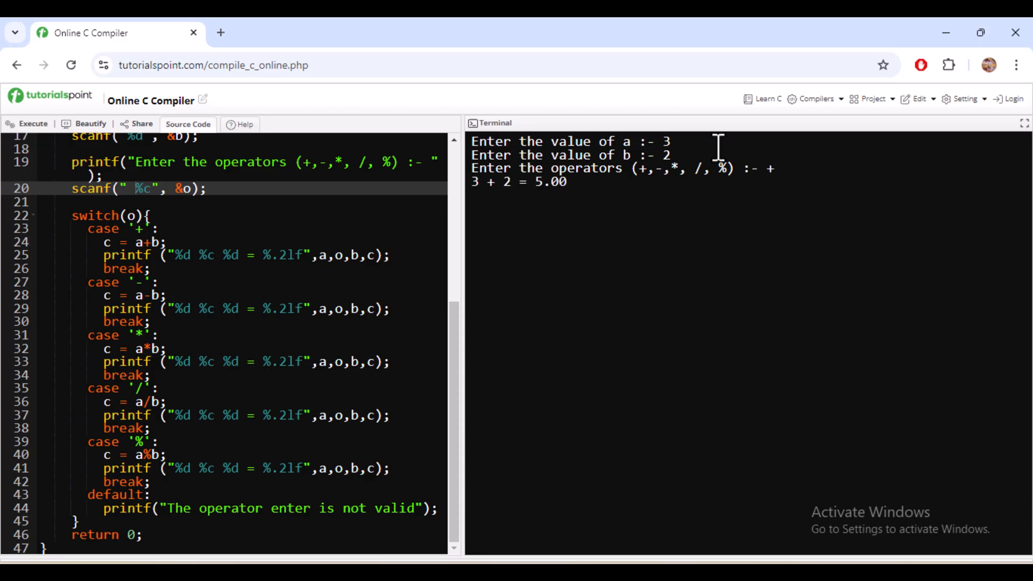